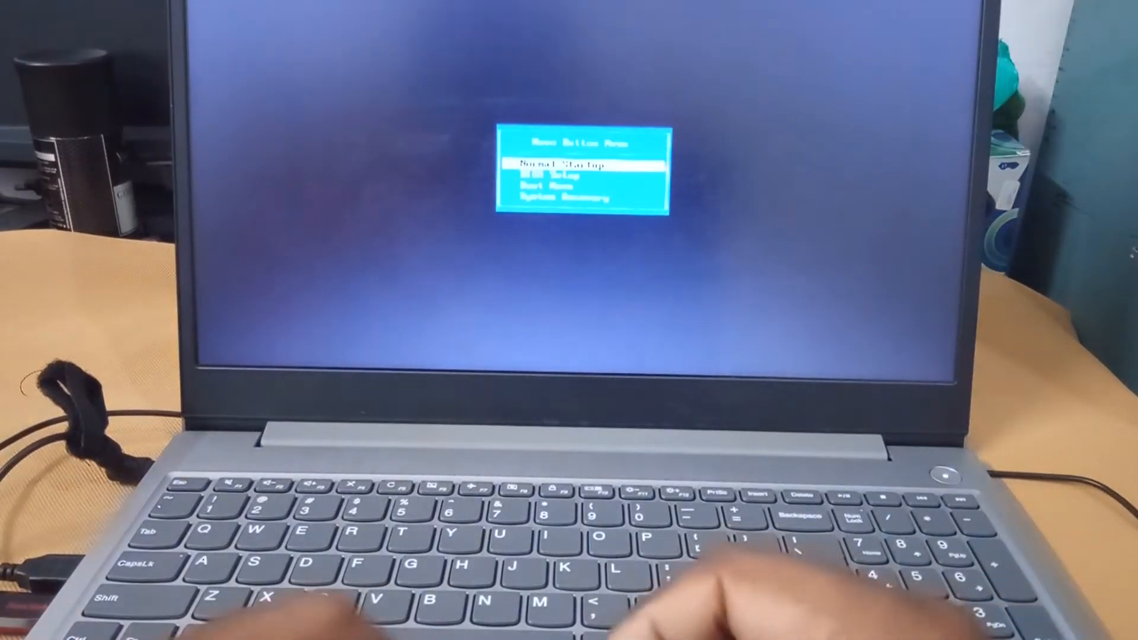
Choose System Recovery in the Lenovo Novo Button Menu to boot into recovery
key(down)
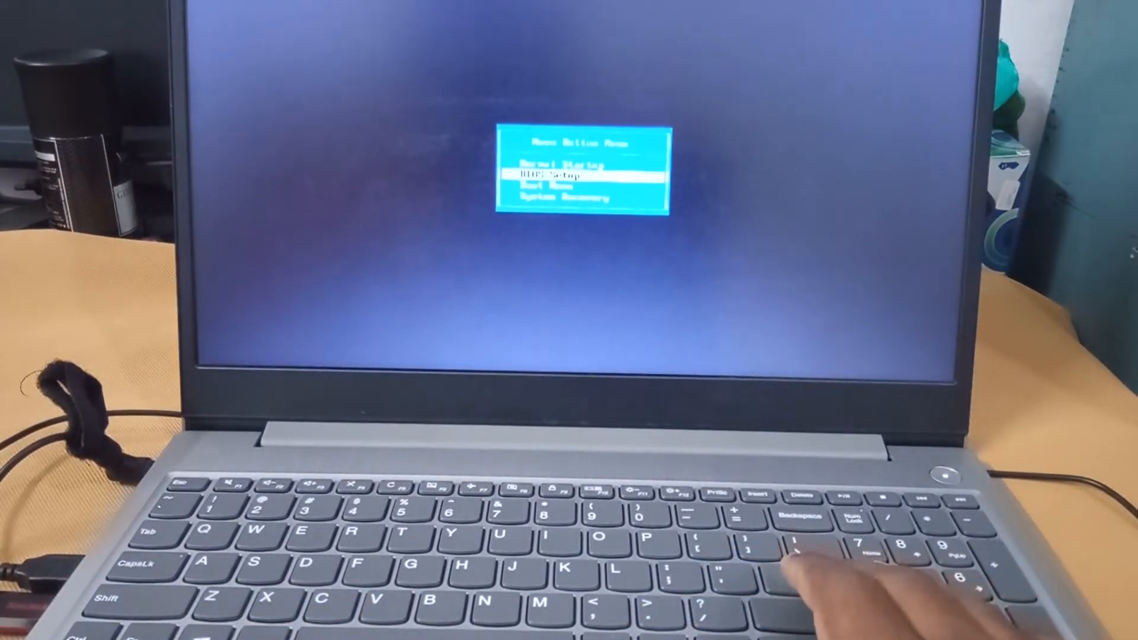
key(enter)
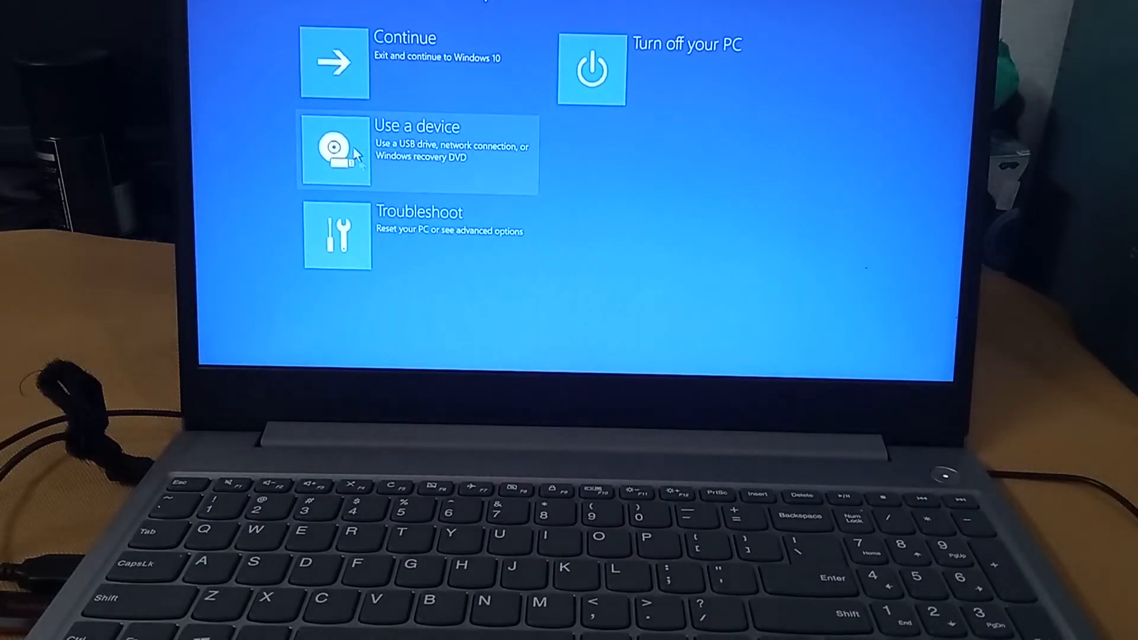
mouse_move(410, 153)
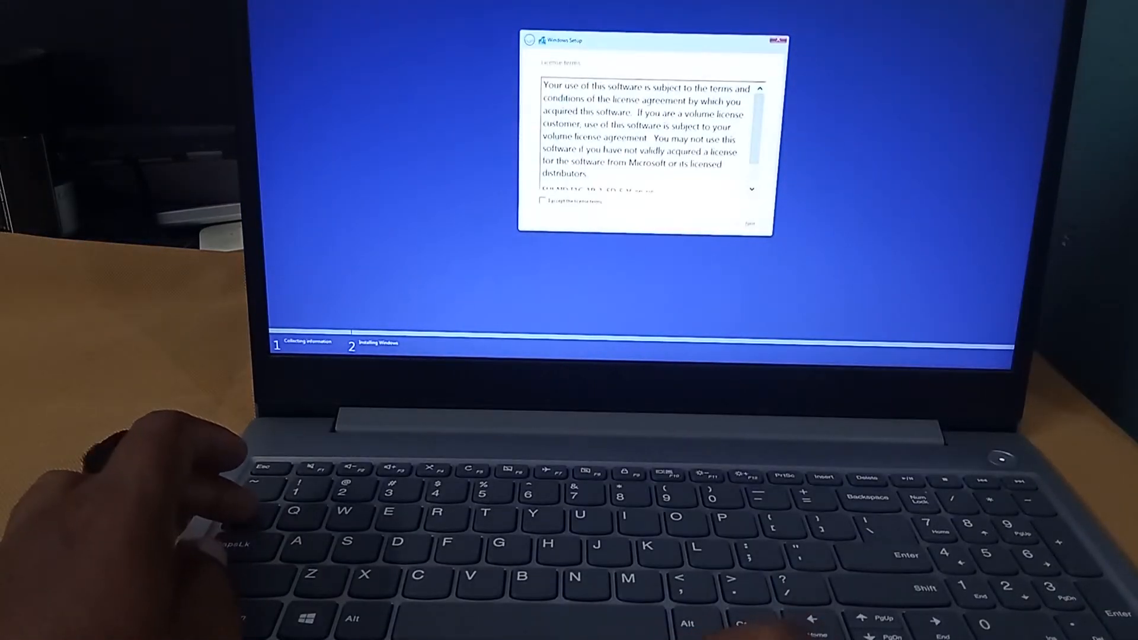
Accept the Windows license terms and proceed to the install location page
click(543, 200)
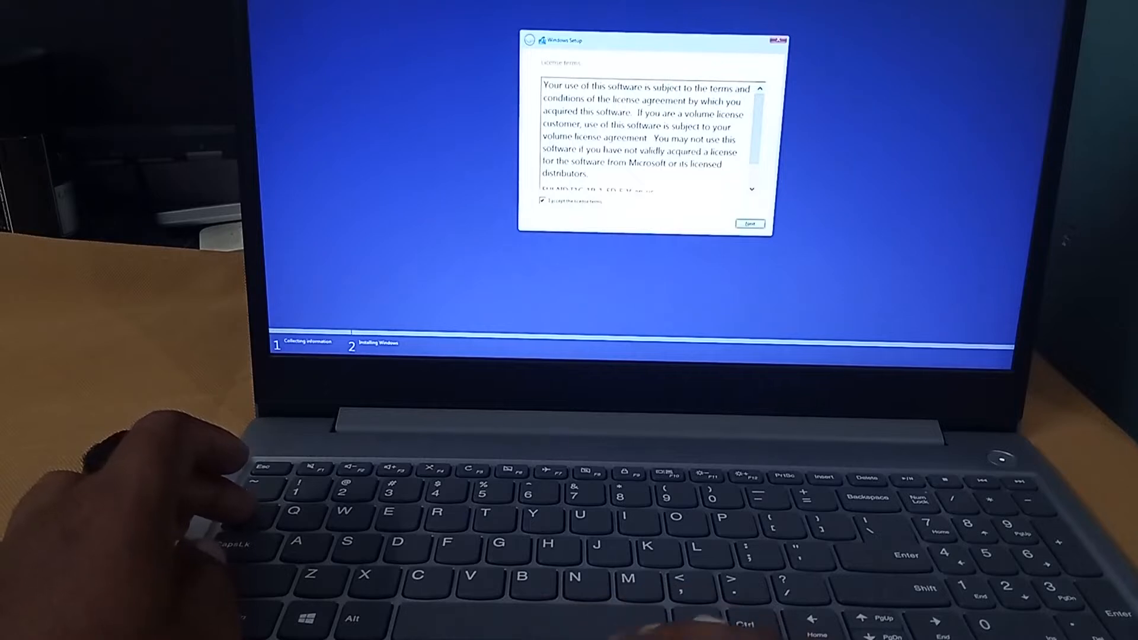
click(749, 223)
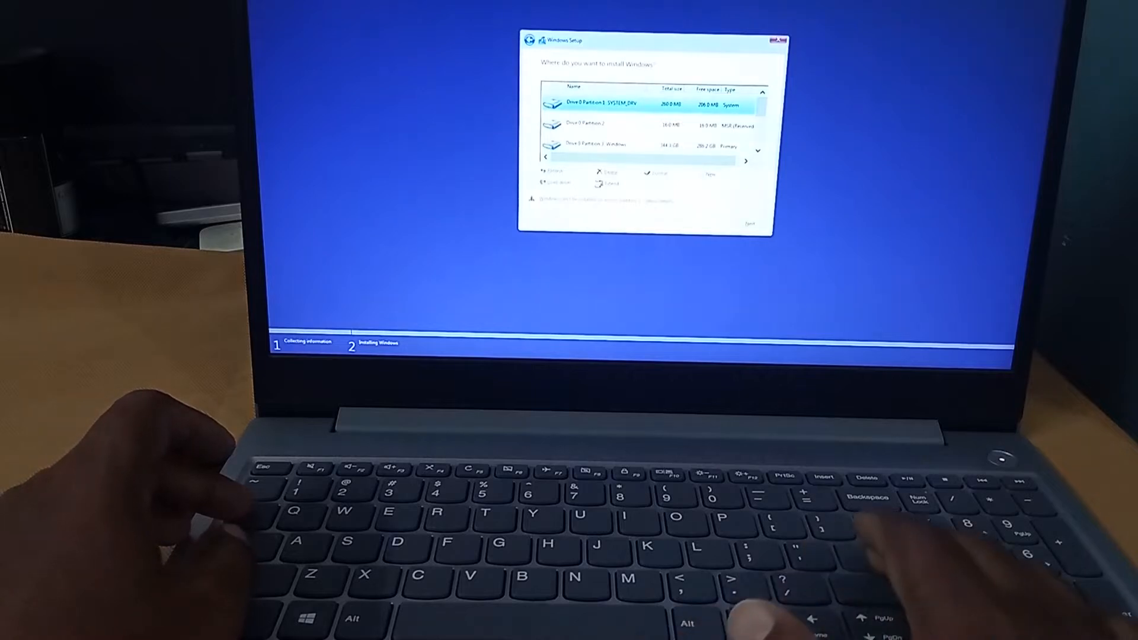
Delete the SYSTEM_DRV, next, and New Volume partitions, keeping WINRE_DRV
click(611, 172)
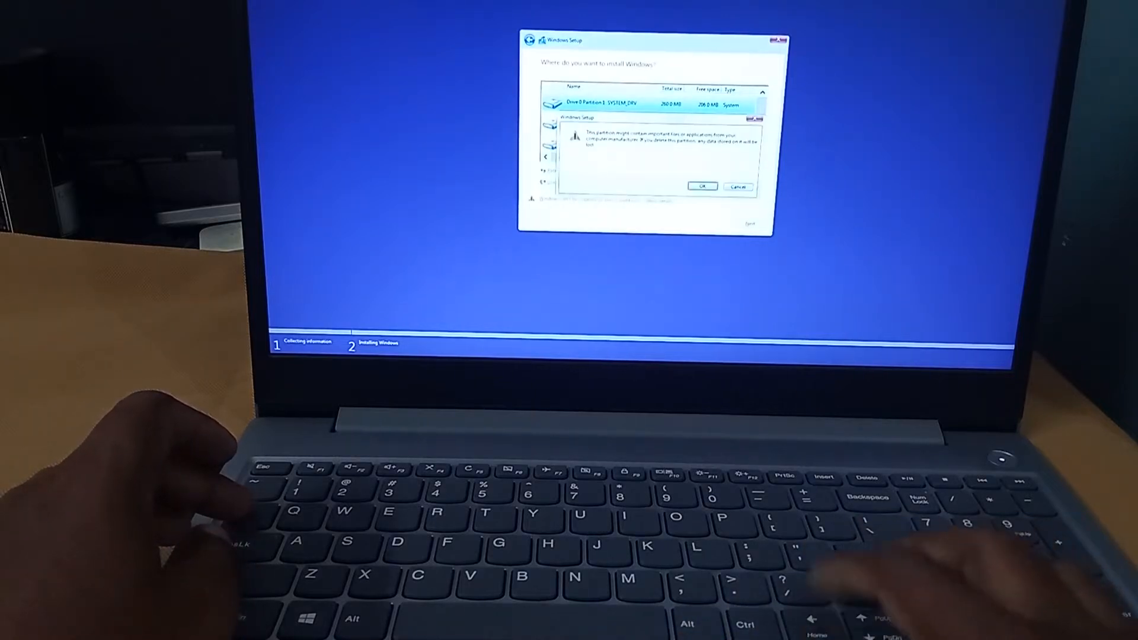
click(702, 187)
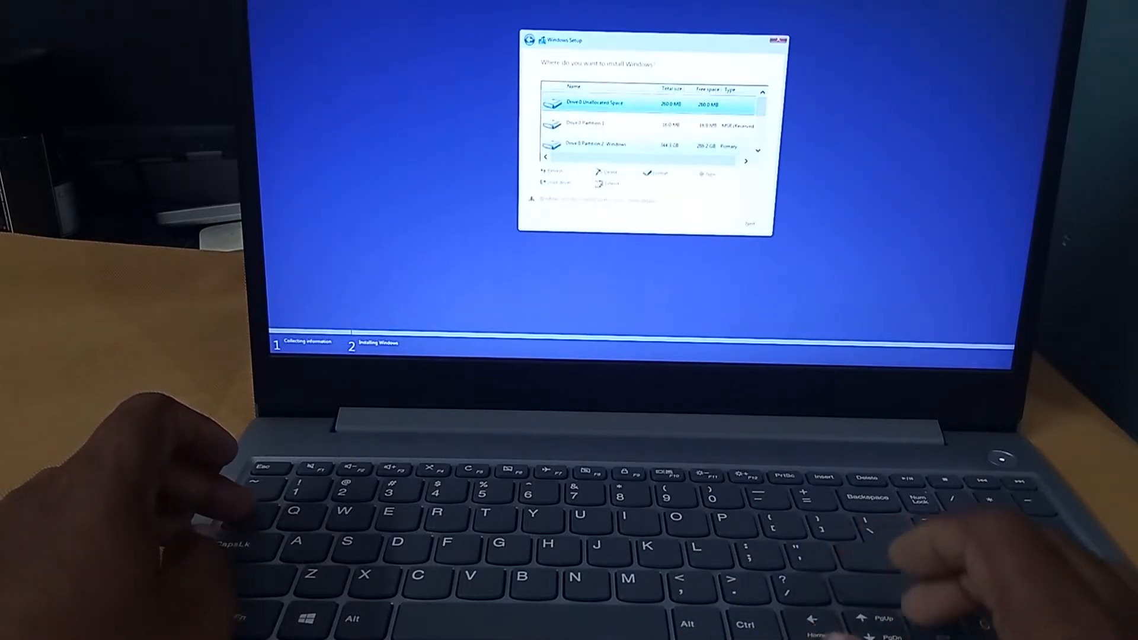
click(650, 124)
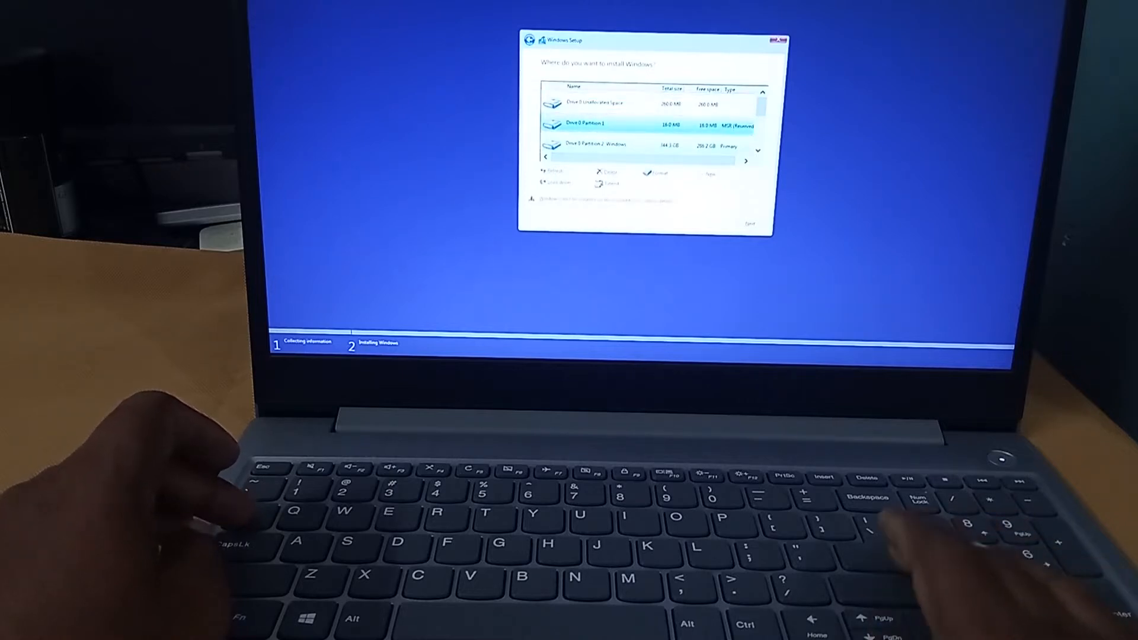
click(606, 172)
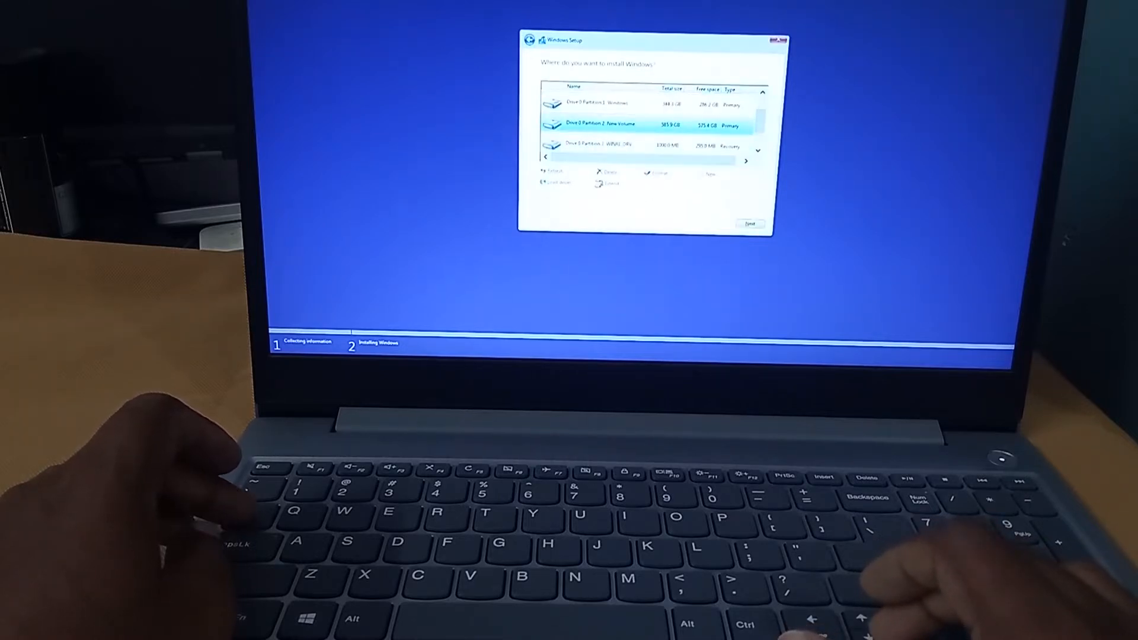
click(608, 172)
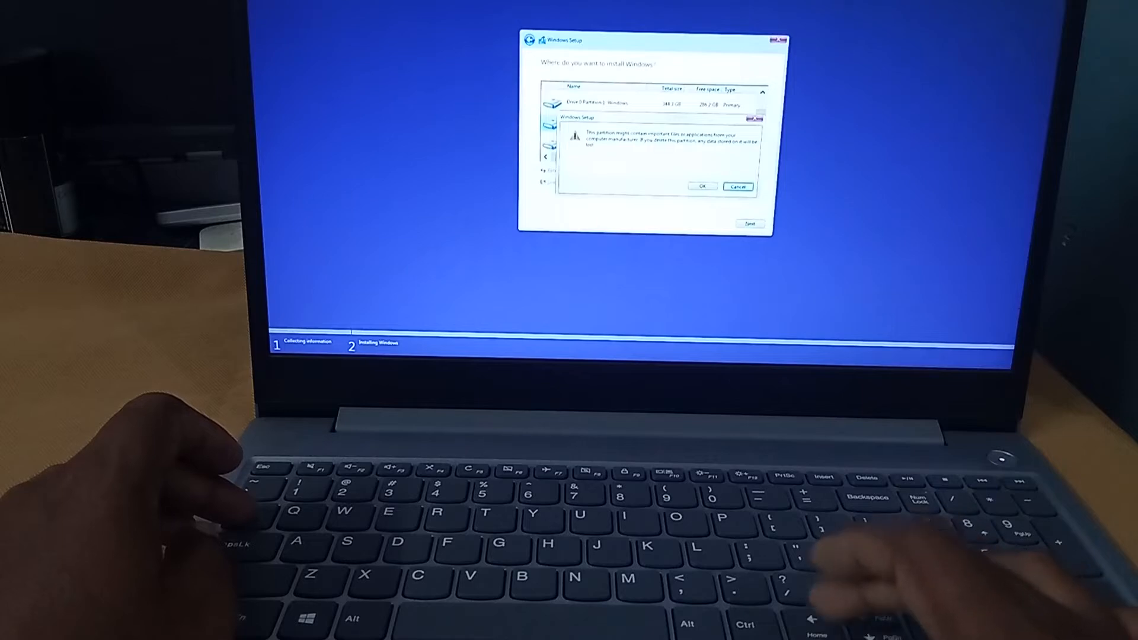
click(700, 187)
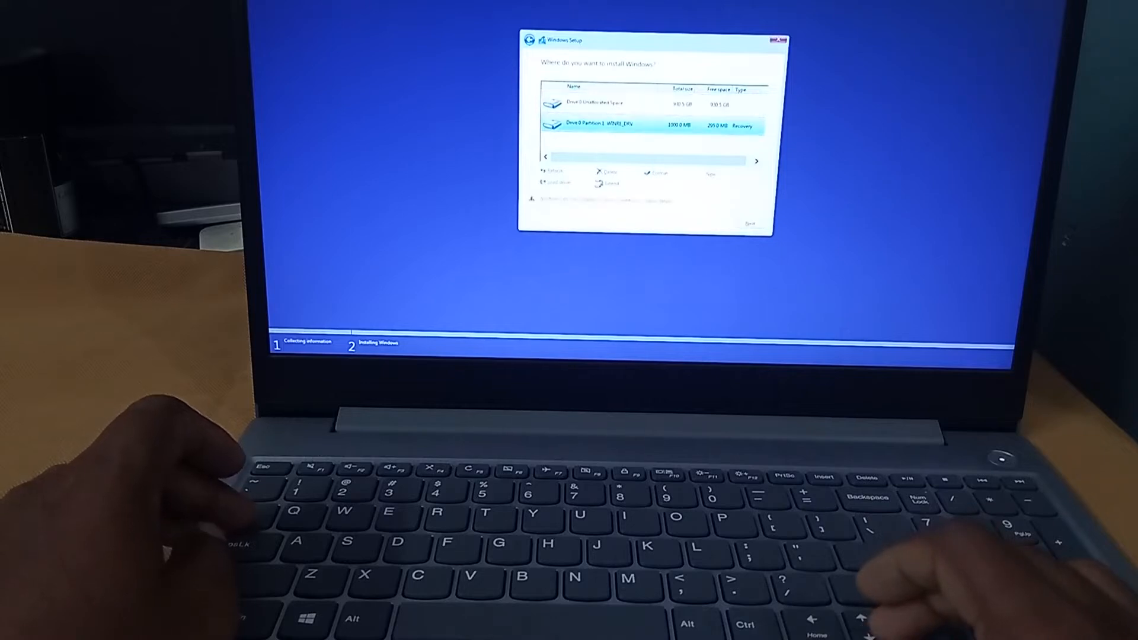
click(609, 172)
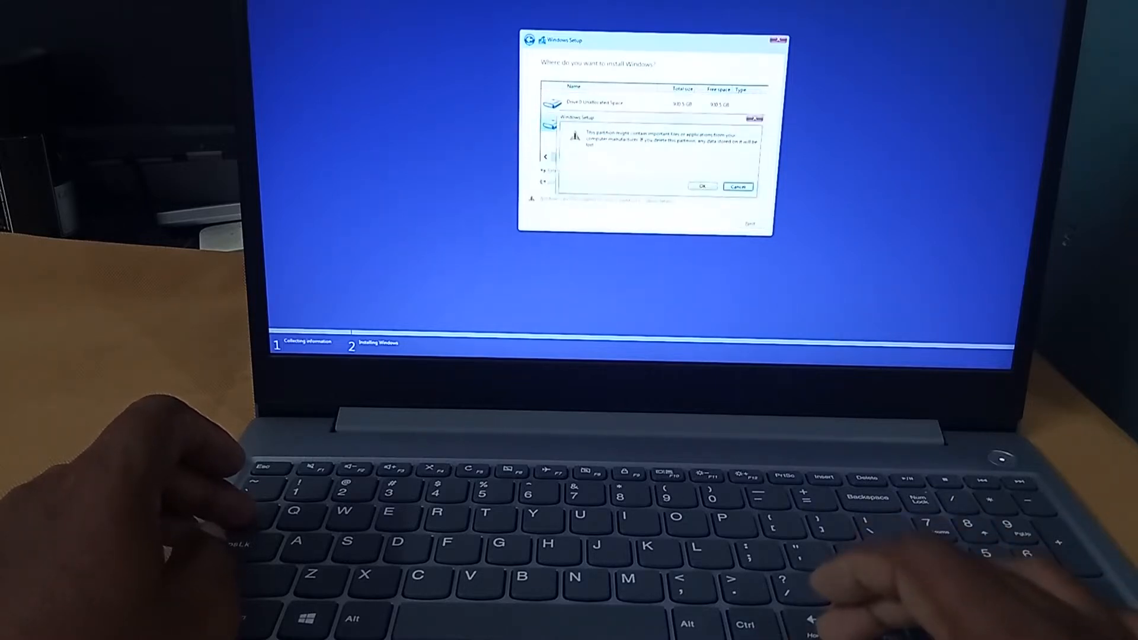
click(700, 185)
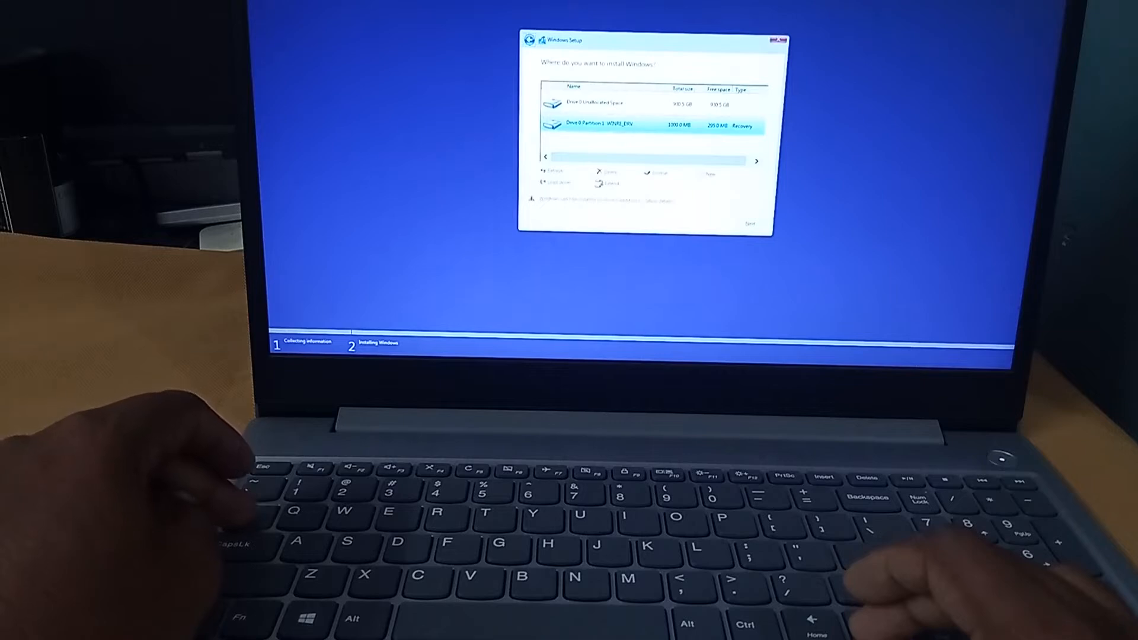
Delete the remaining partition on Drive 0, confirming data loss
click(606, 183)
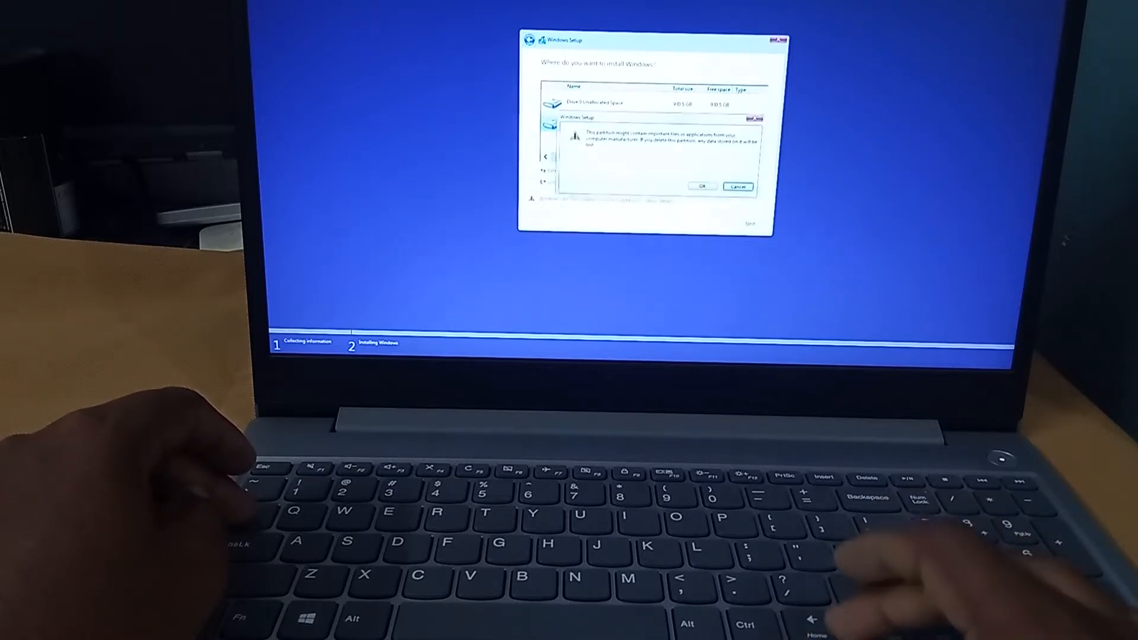
click(702, 185)
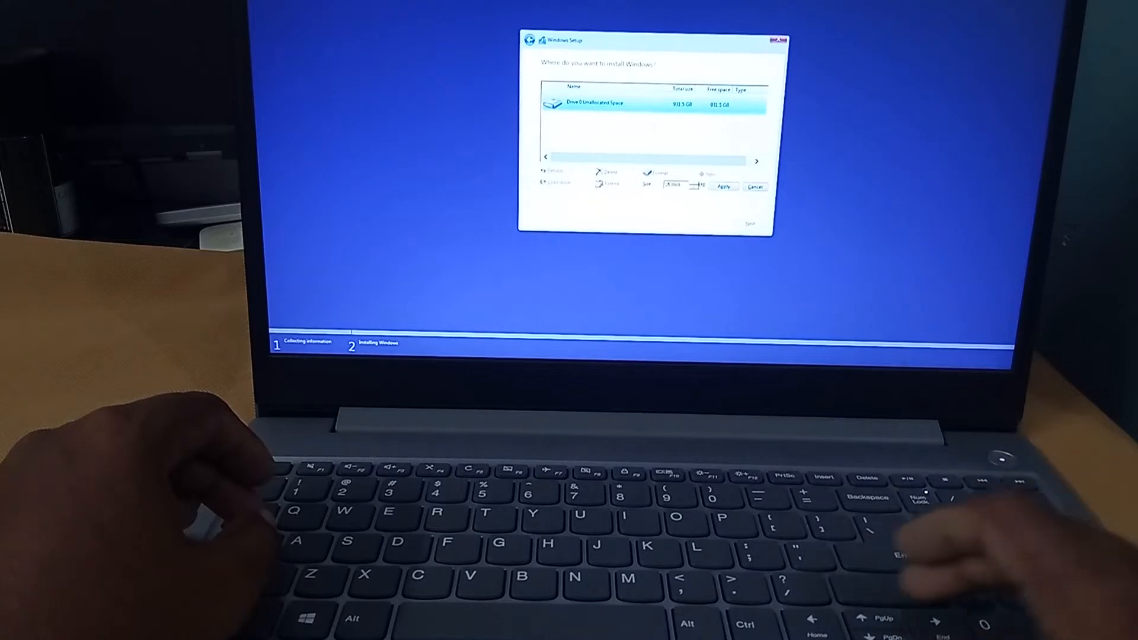
Apply the new primary partition size and allow Windows's extra system partitions
click(724, 187)
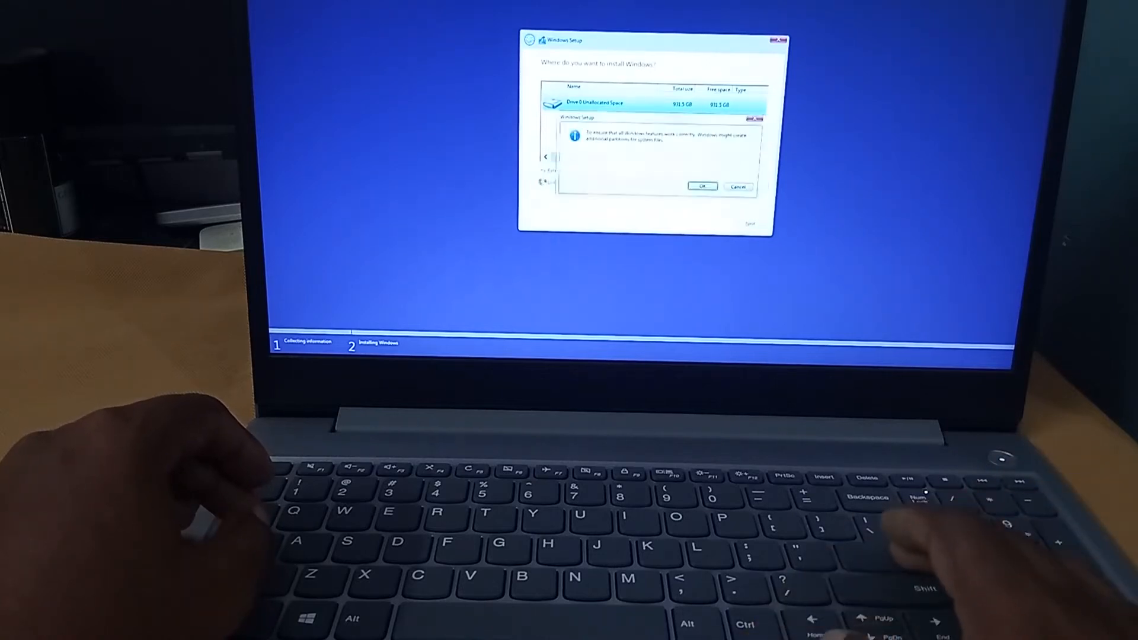
click(701, 186)
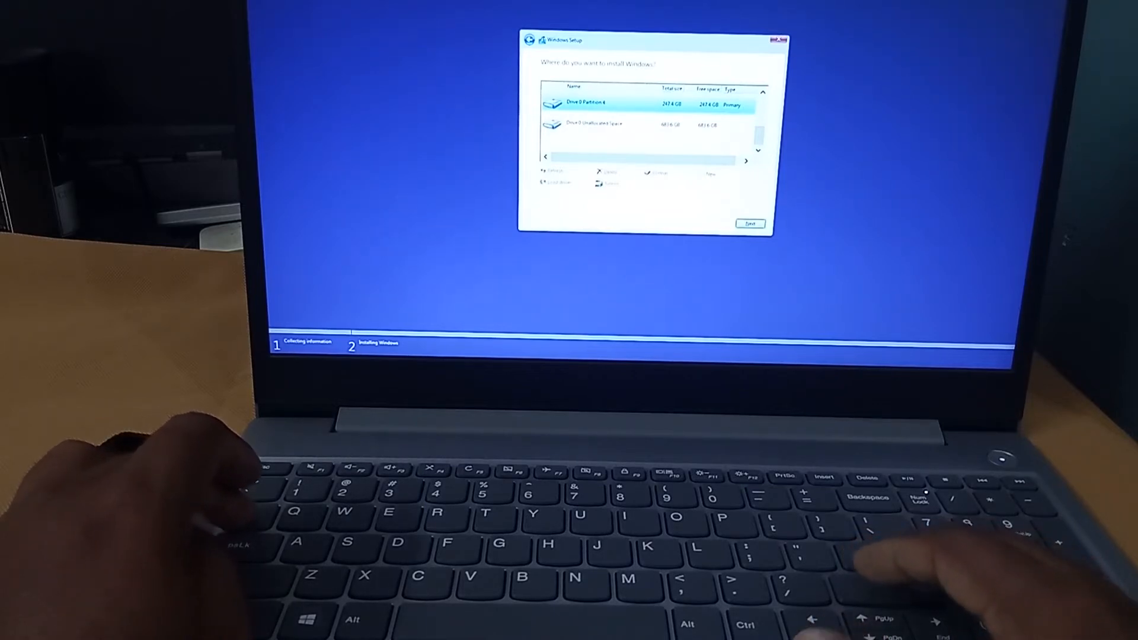
click(750, 223)
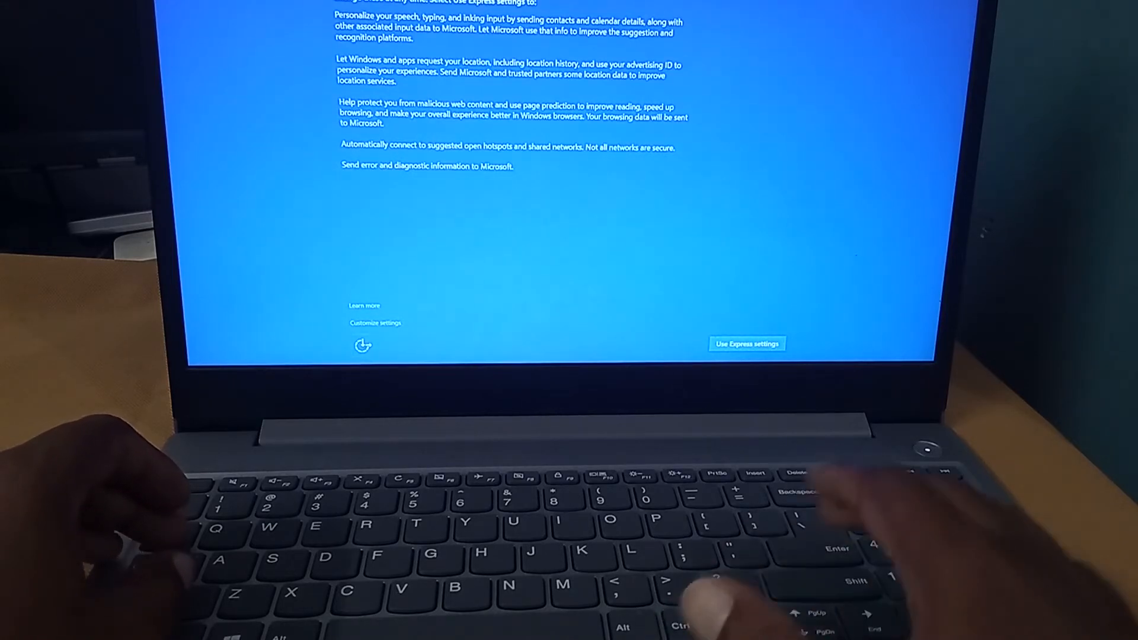
Choose Use Express settings on the Get going fast page
click(747, 343)
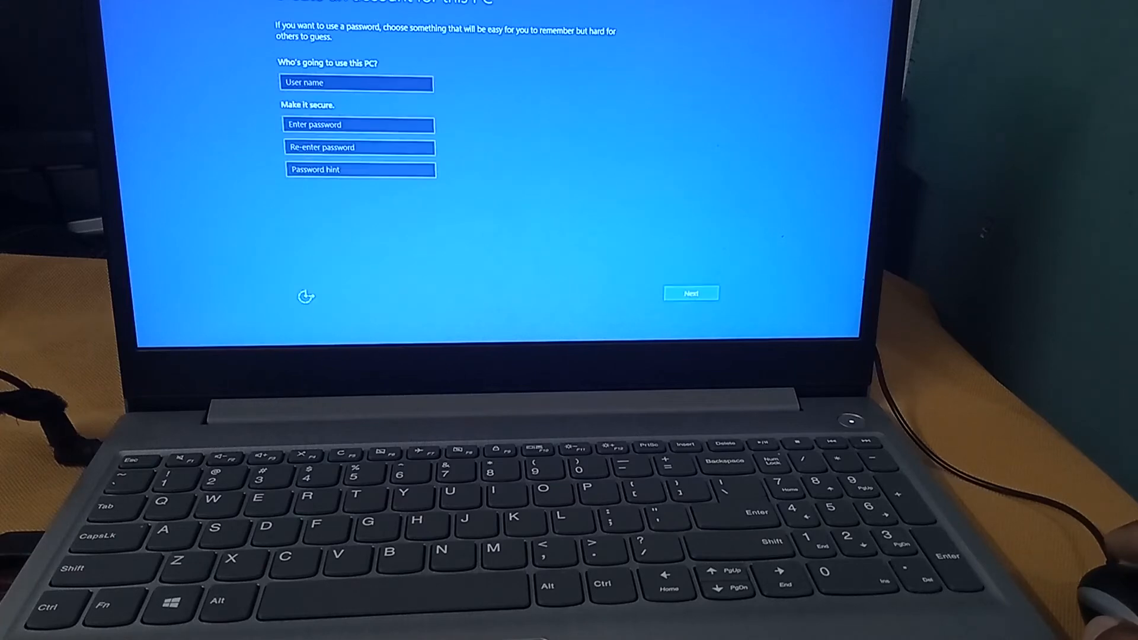
Create a local user 'admin' with empty password fields and continue
click(356, 82)
text(ari)
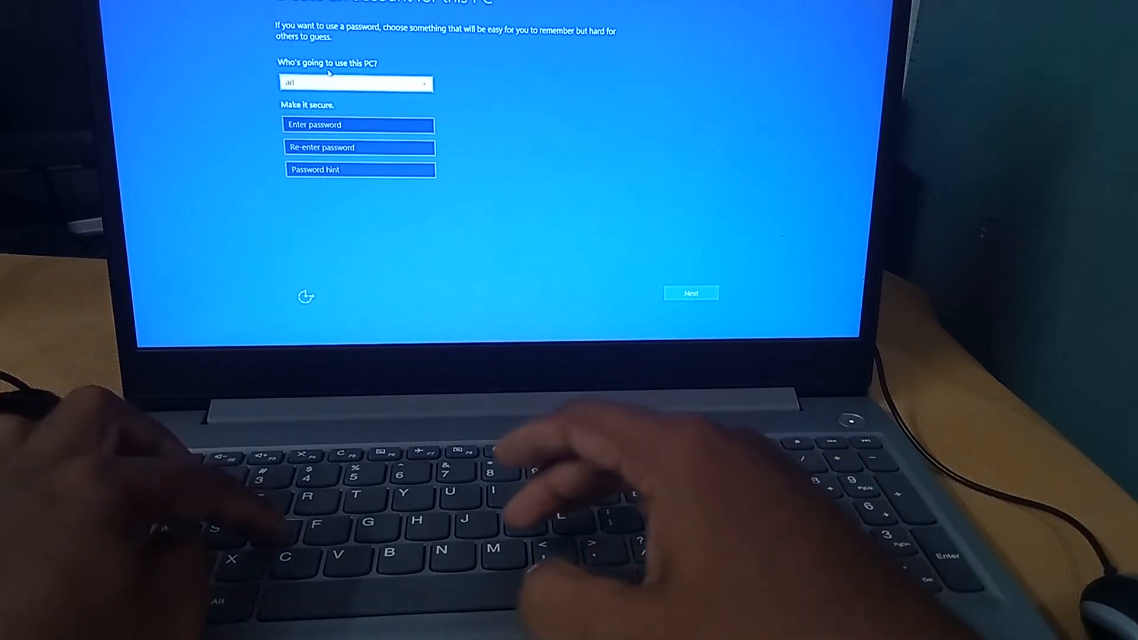
text(admin)
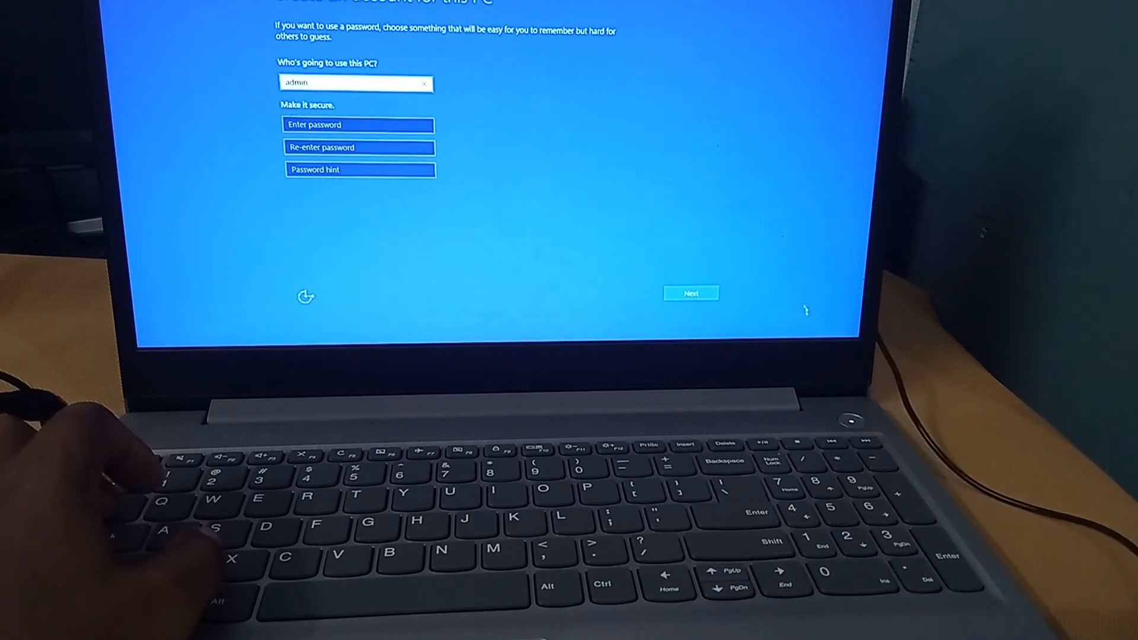
click(690, 294)
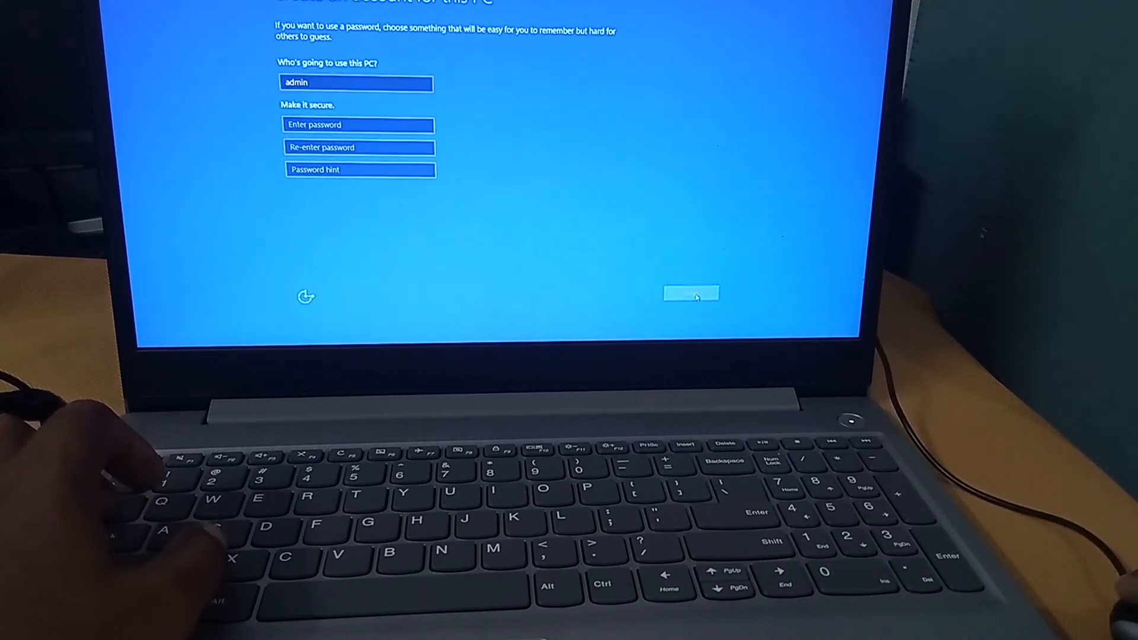
click(690, 294)
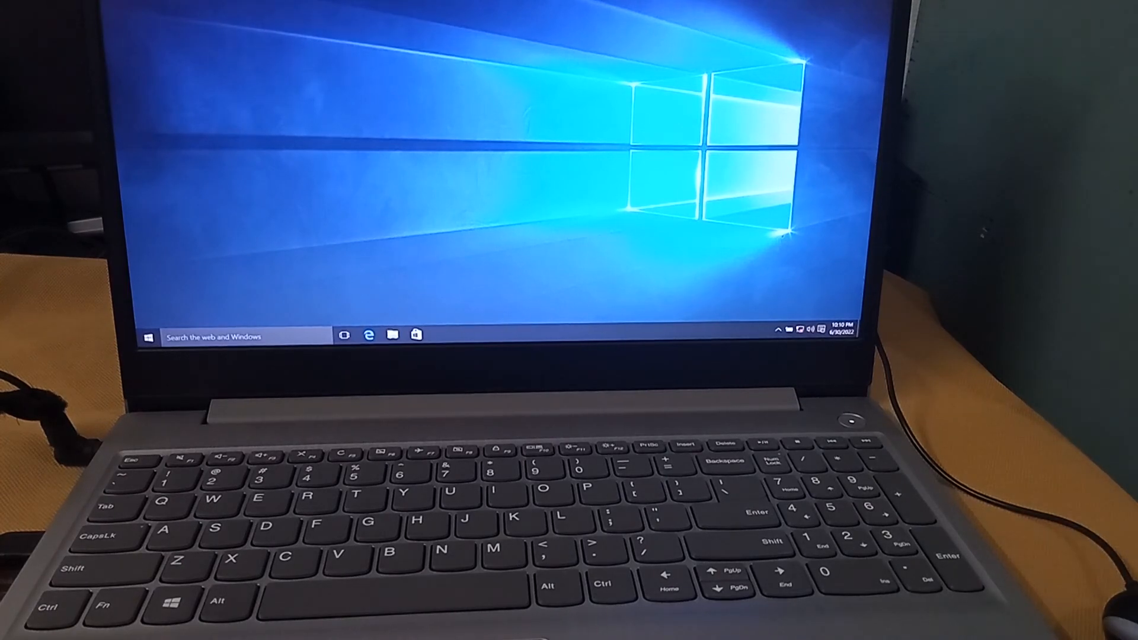
Shut down Windows via Start menu, Power, Shut down
right_click(305, 109)
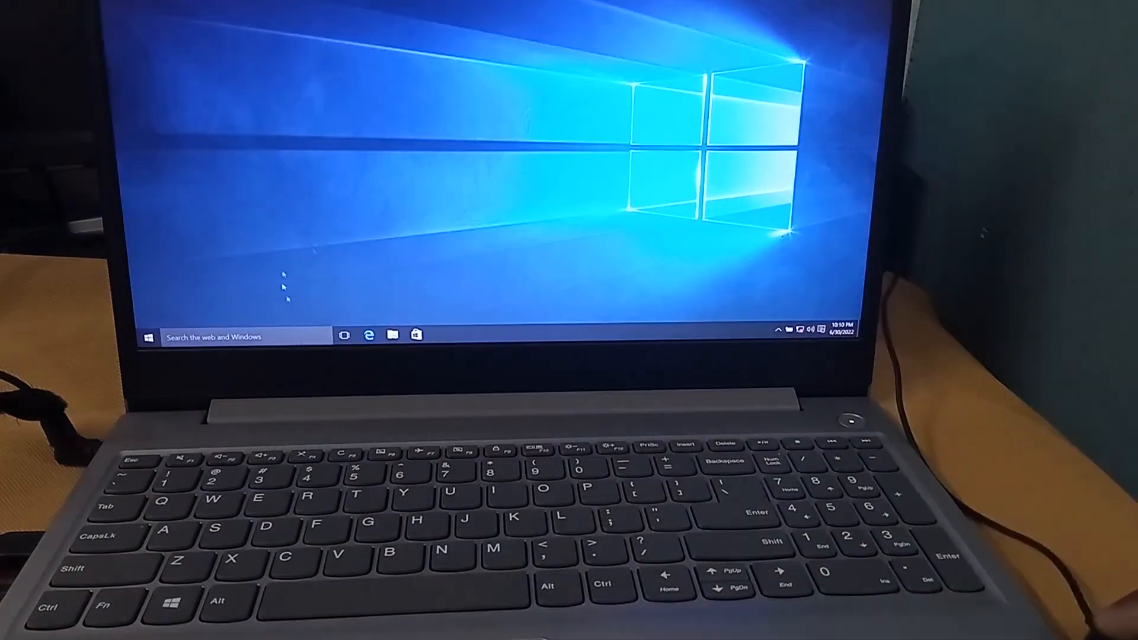
click(152, 335)
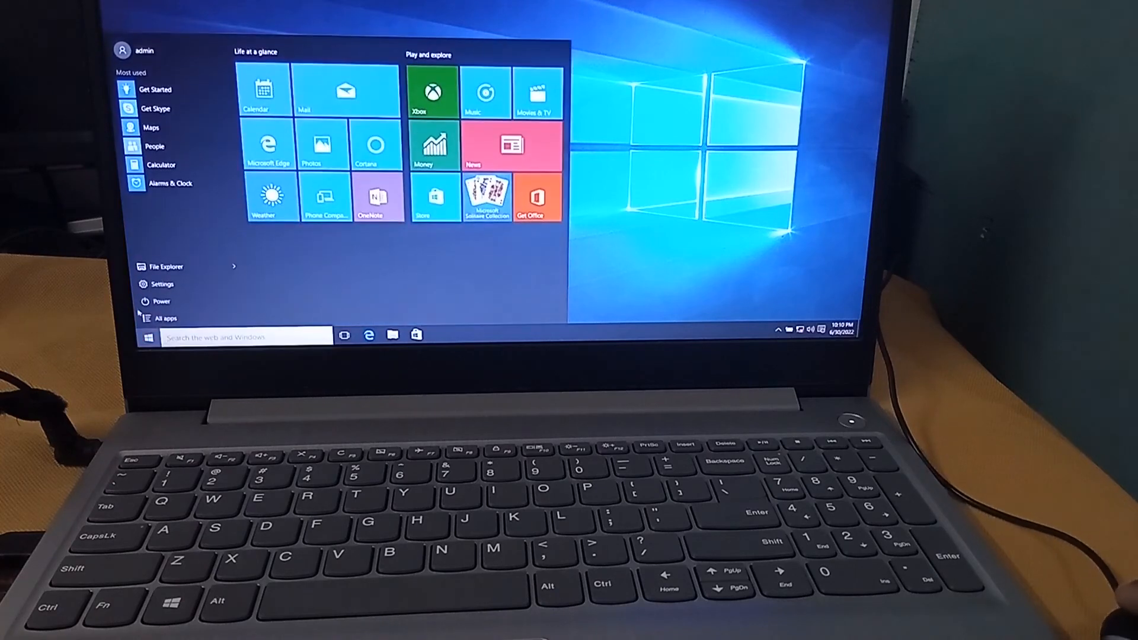
click(156, 301)
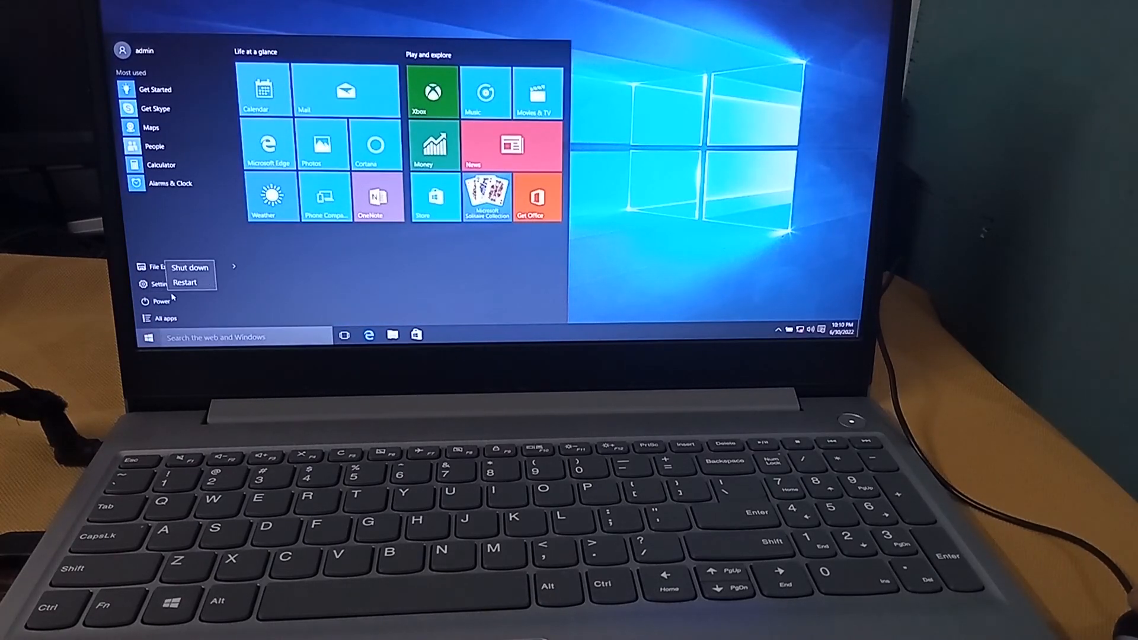
click(200, 268)
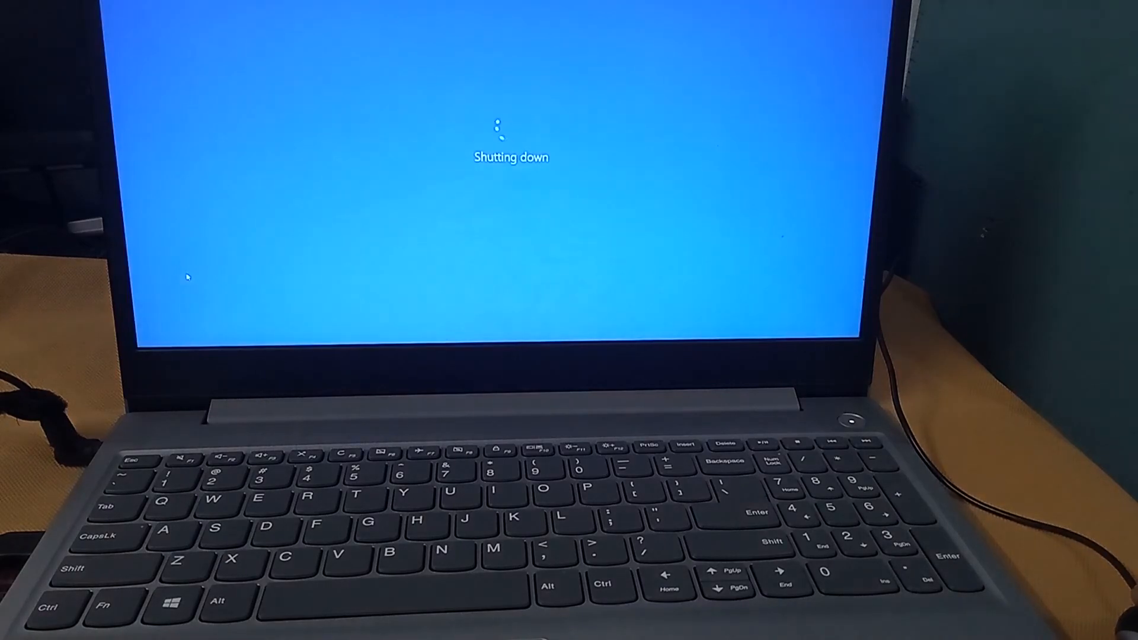